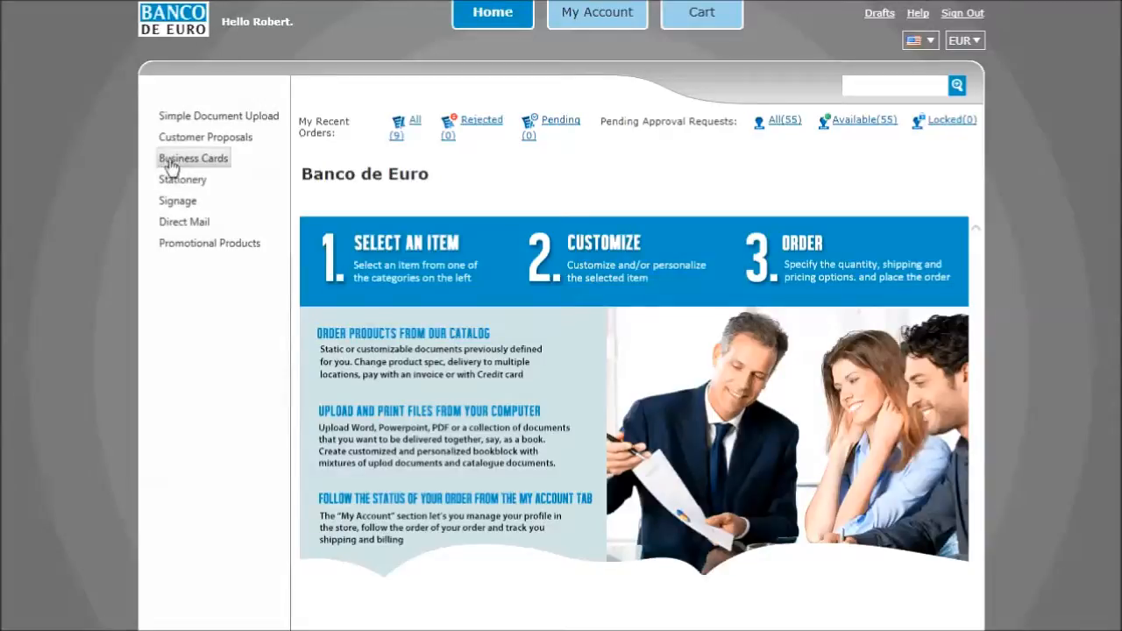
Browse the Business Cards, Invitations and Brochures categories across storefronts, ending on The Print Center home page.
click(193, 158)
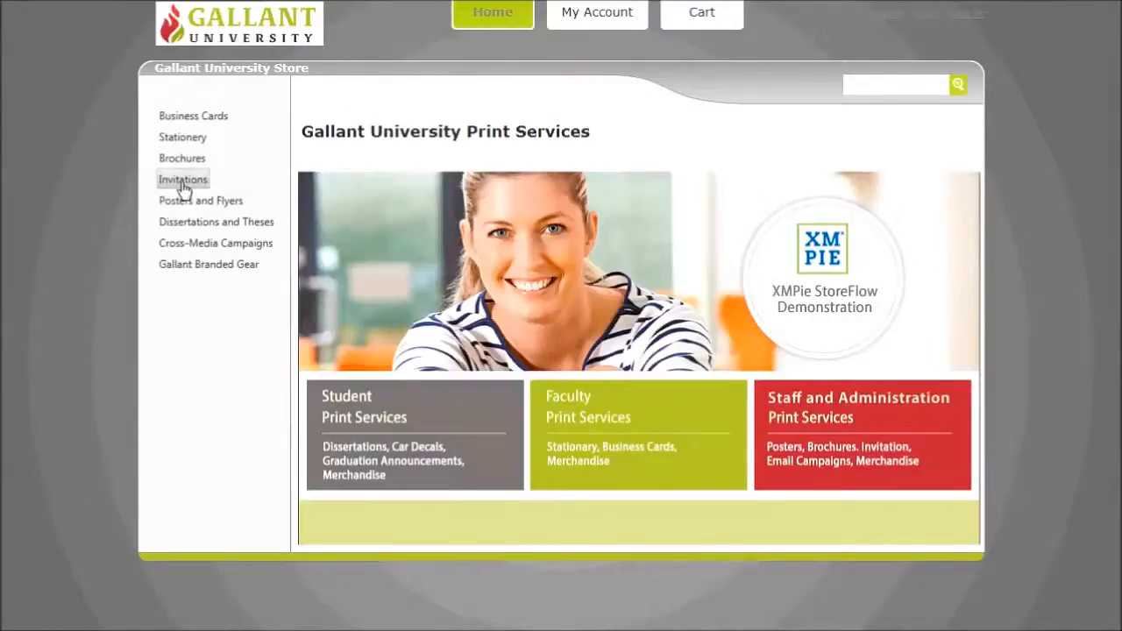
click(183, 179)
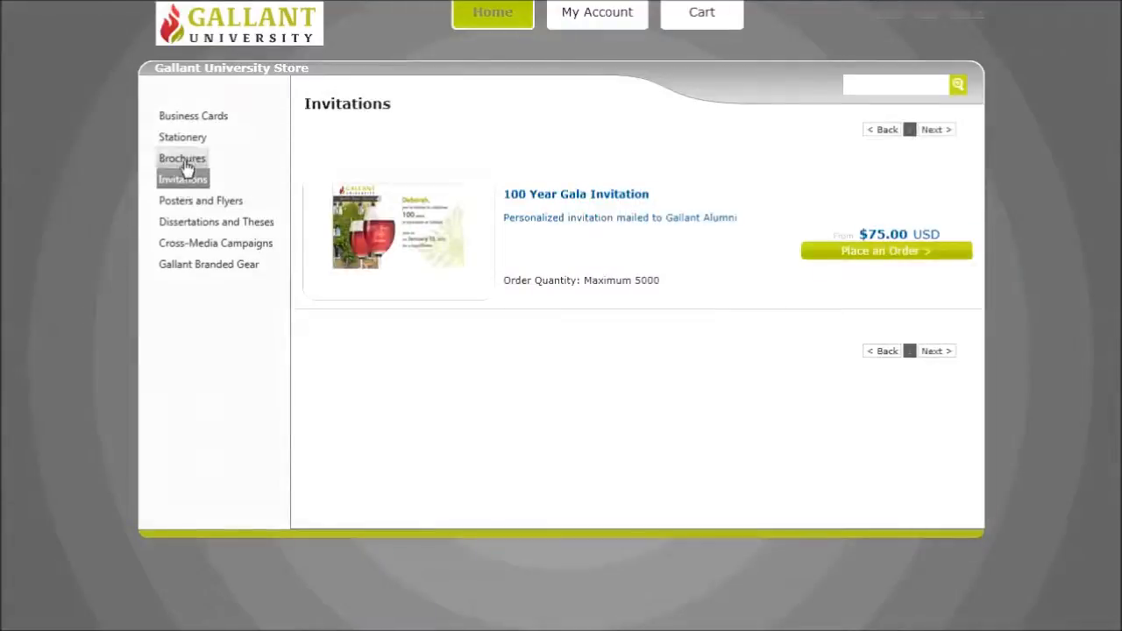
click(182, 158)
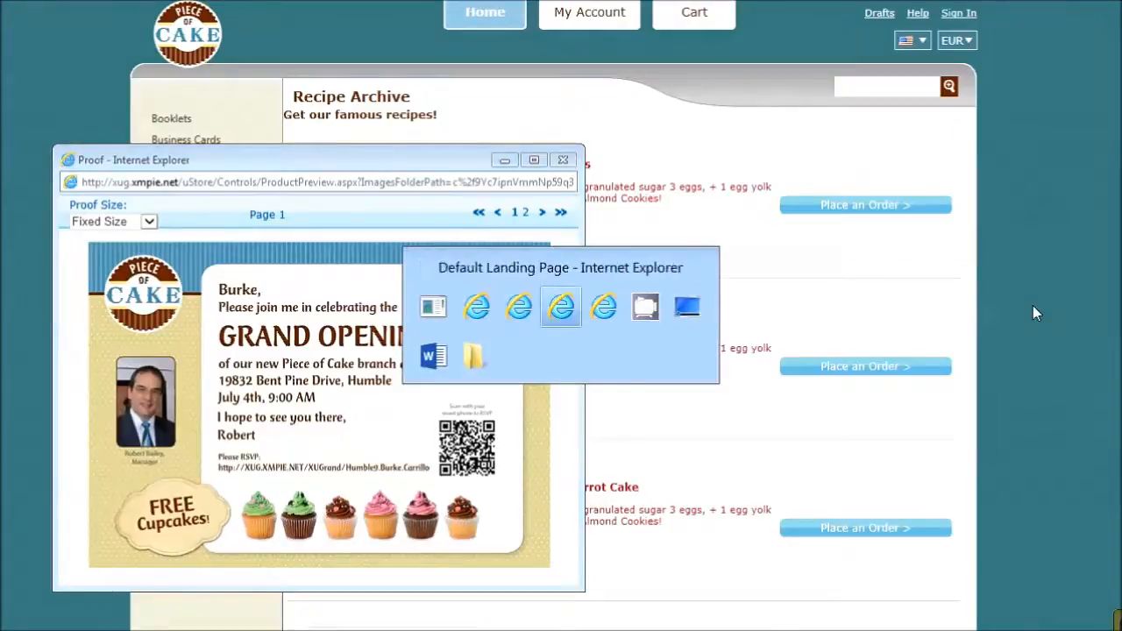
click(560, 307)
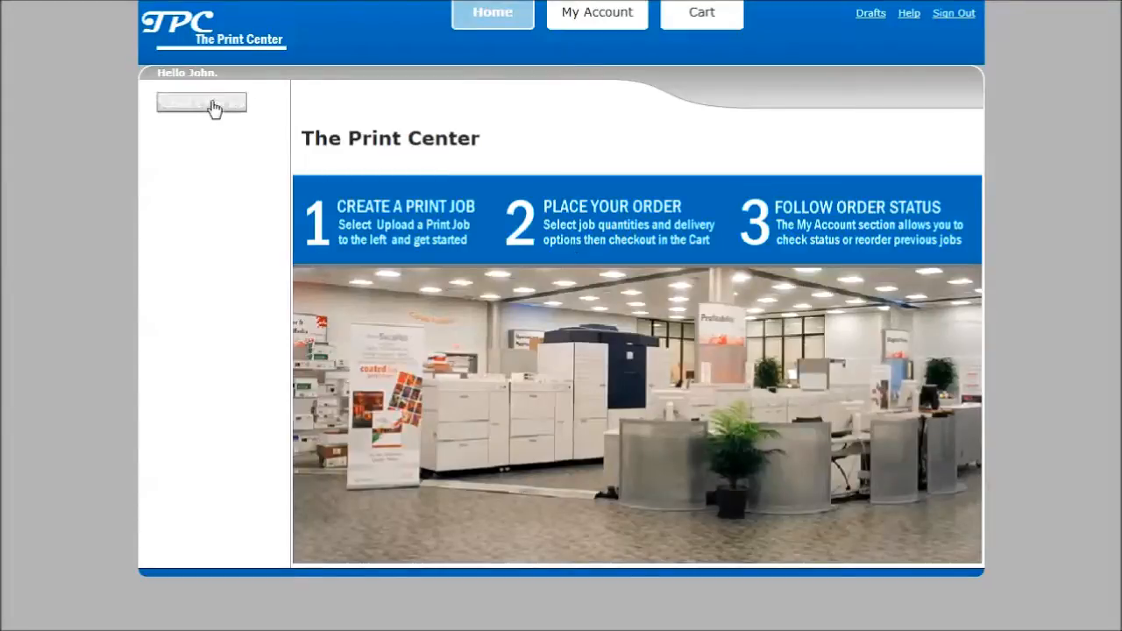
Tour Submit a Print Job, Spiral/Comb Bound Booklets, QR Code Samples, Stationery and order the Low Calorie Carrot Cake recipe.
click(200, 103)
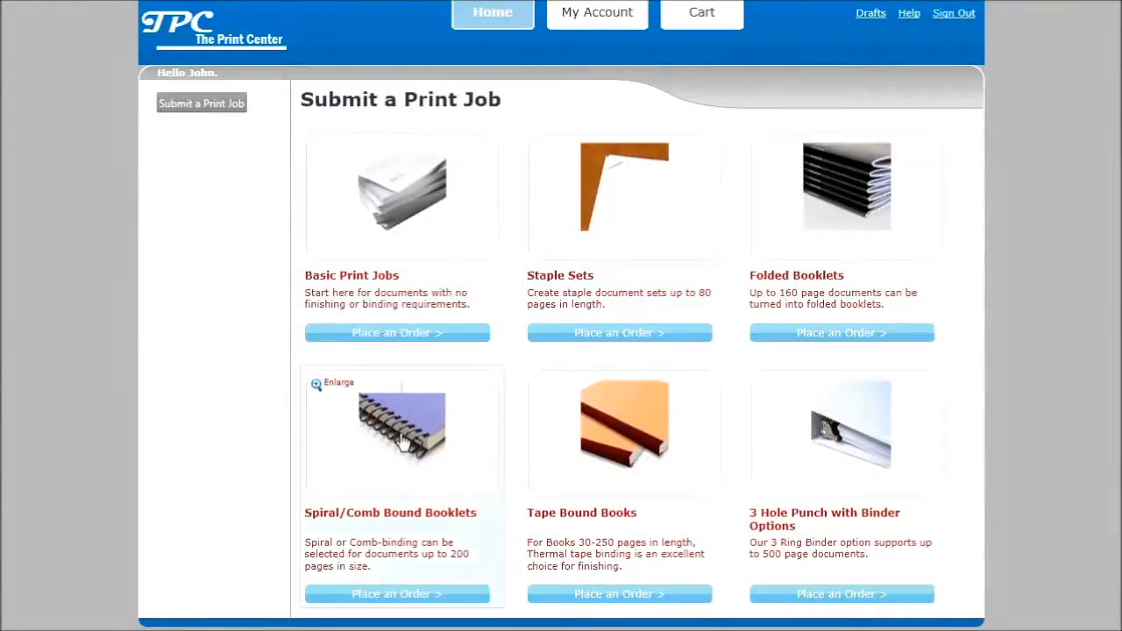
click(396, 594)
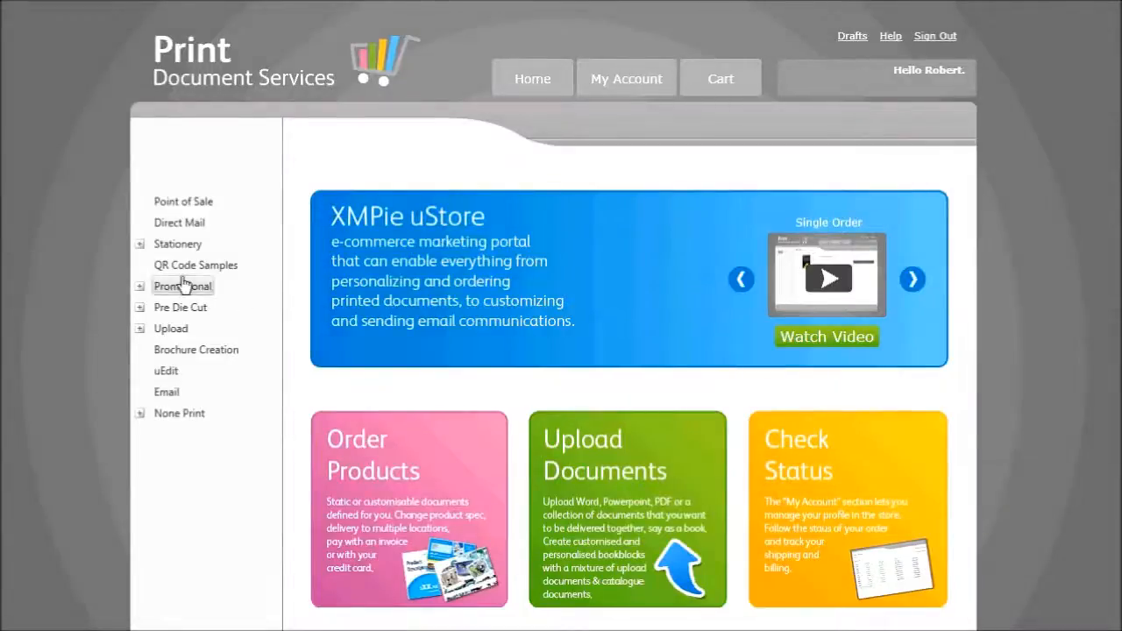
click(196, 264)
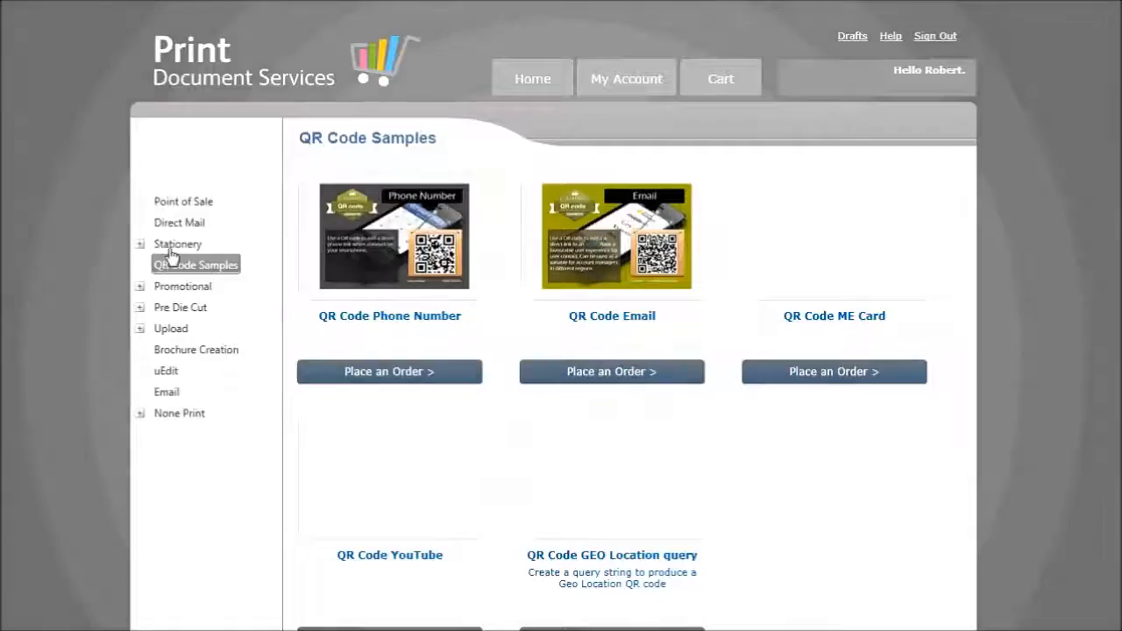
click(179, 222)
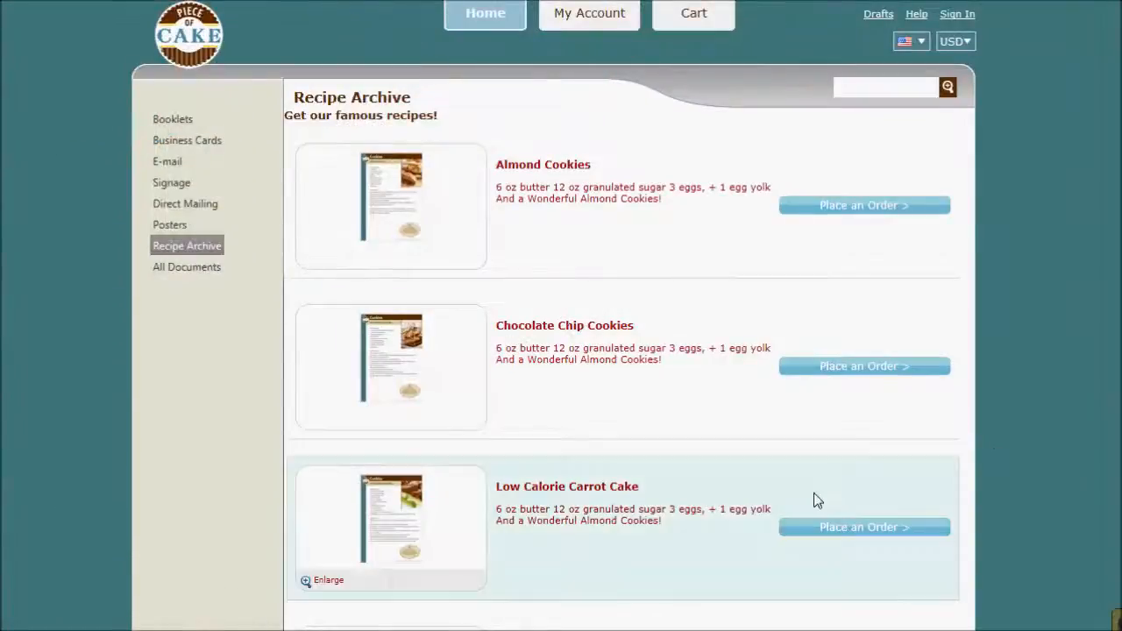
click(865, 527)
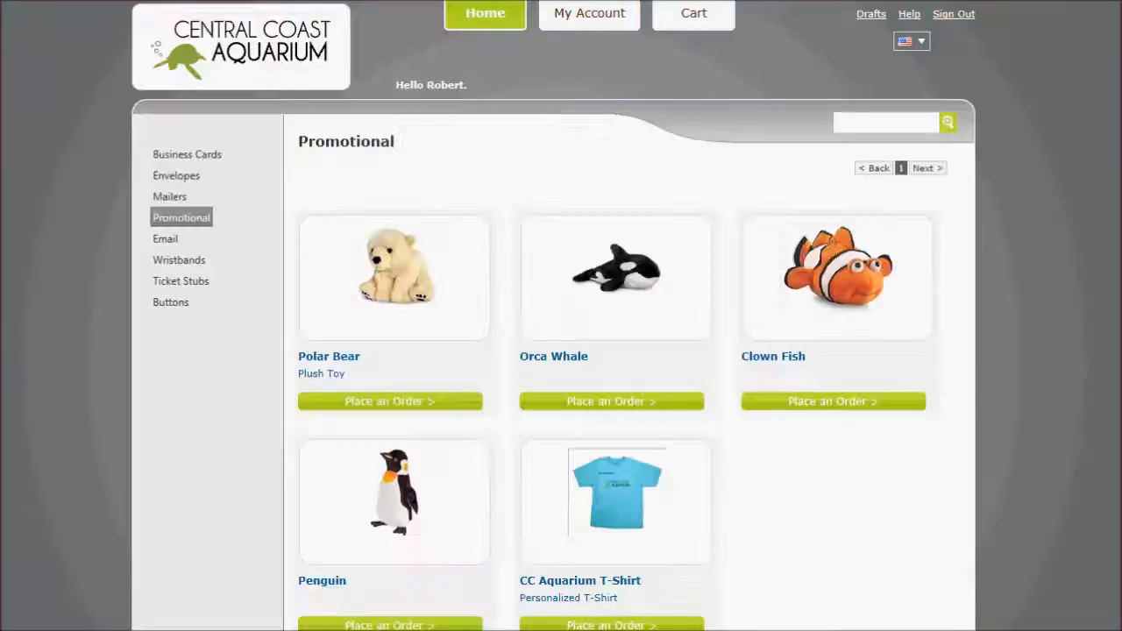
mouse_move(396, 300)
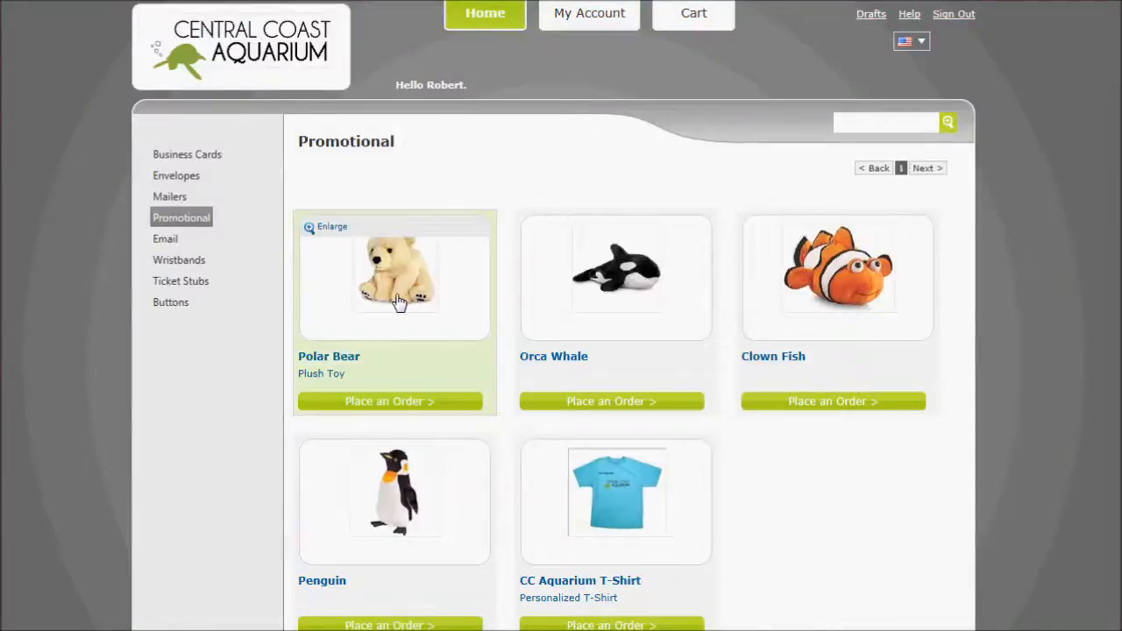
View the Polar Bear plush toy, then start a Spiral/Comb Bound Booklet and choose where its document comes from.
click(391, 401)
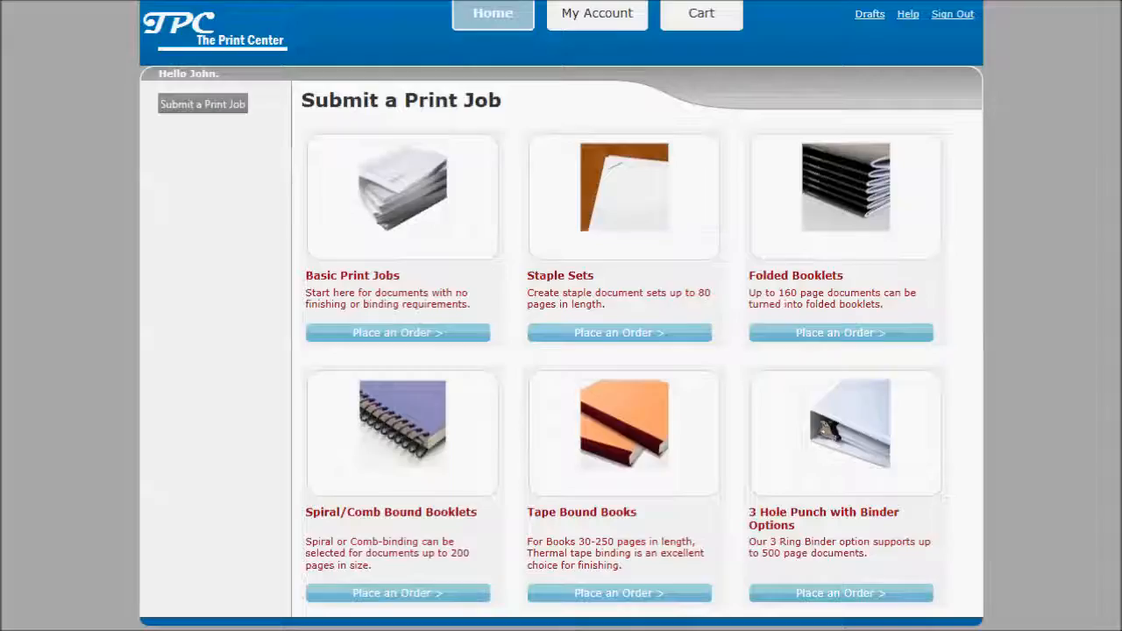
mouse_move(402, 441)
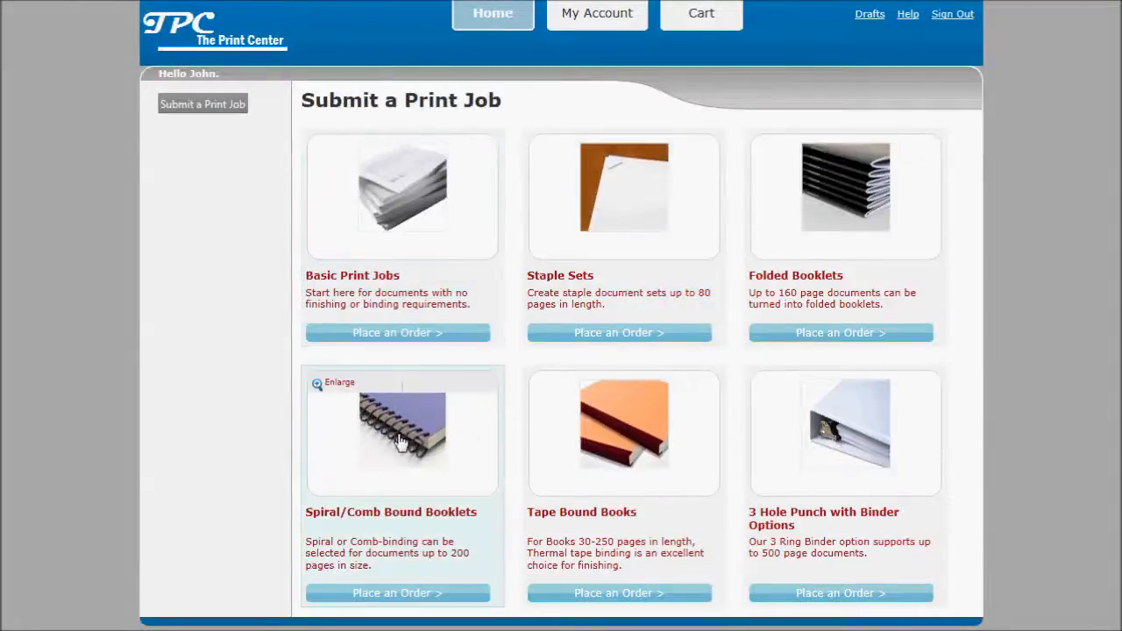
click(396, 593)
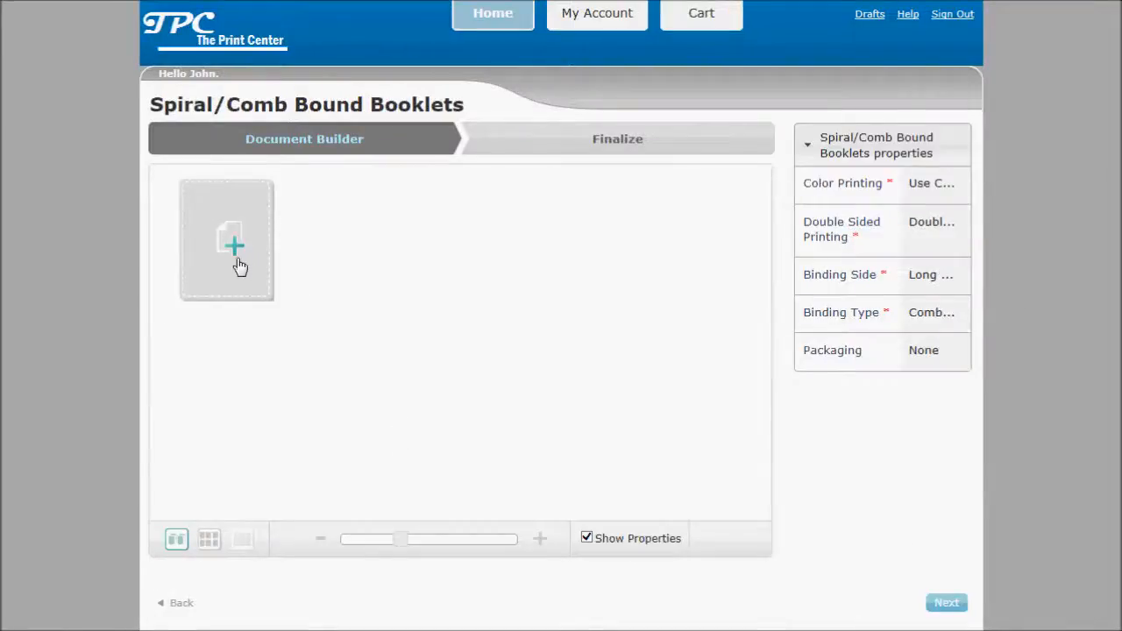
click(226, 241)
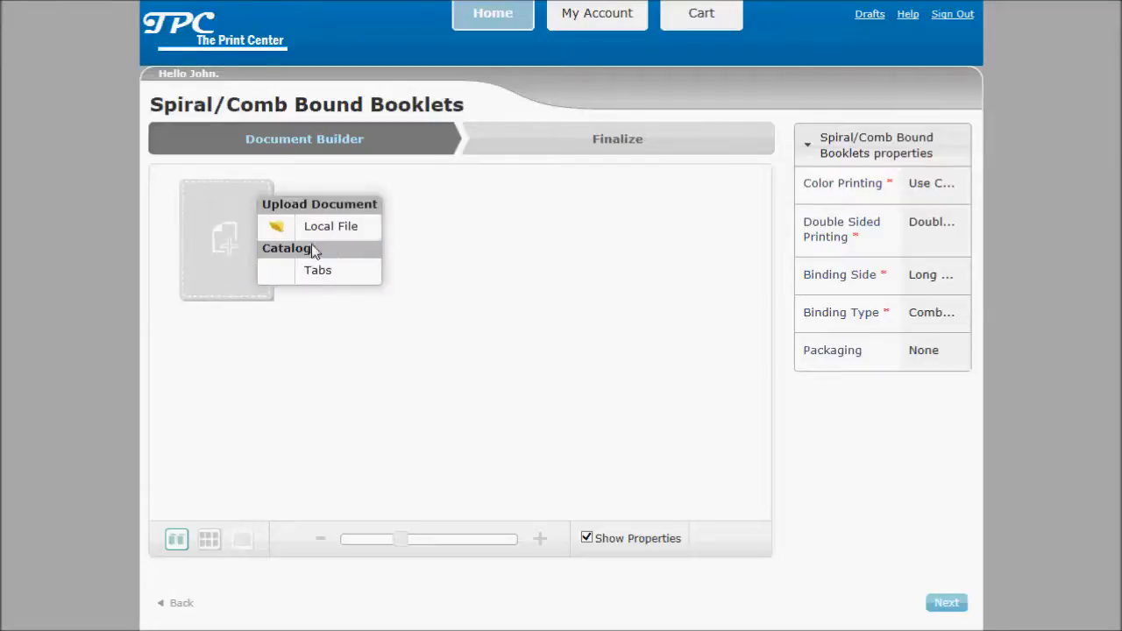
click(336, 226)
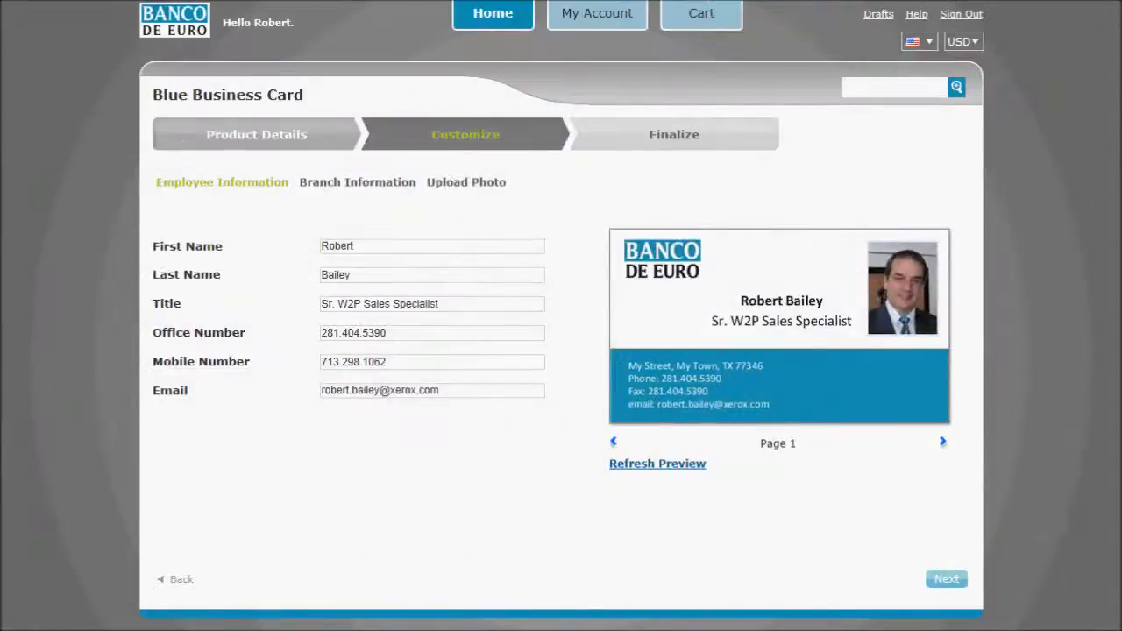
mouse_move(1056, 294)
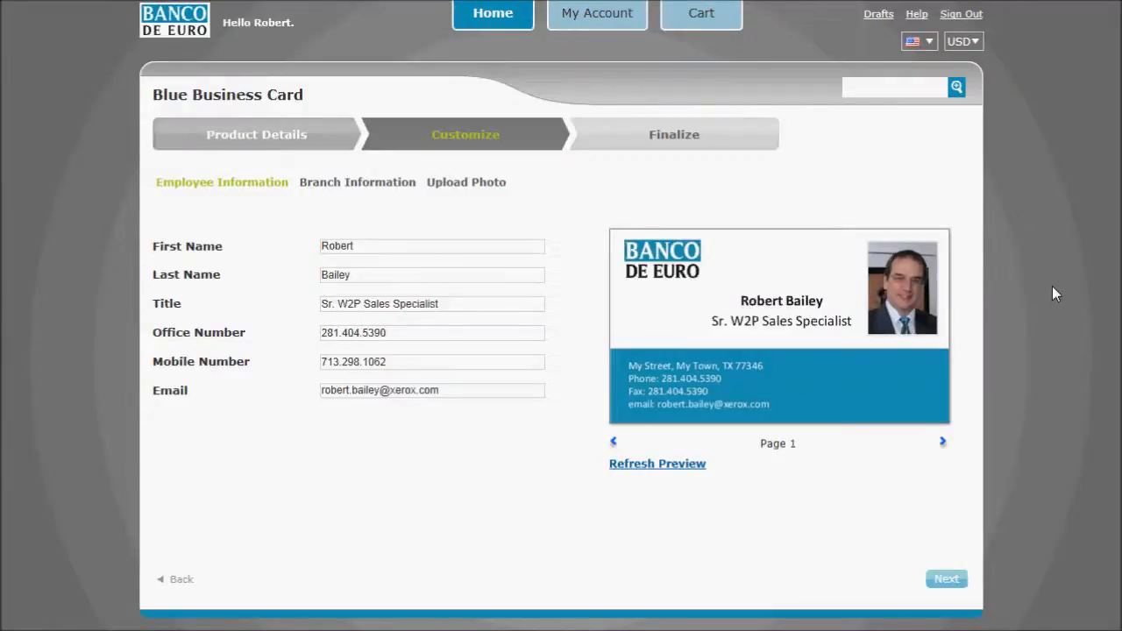
mouse_move(430, 196)
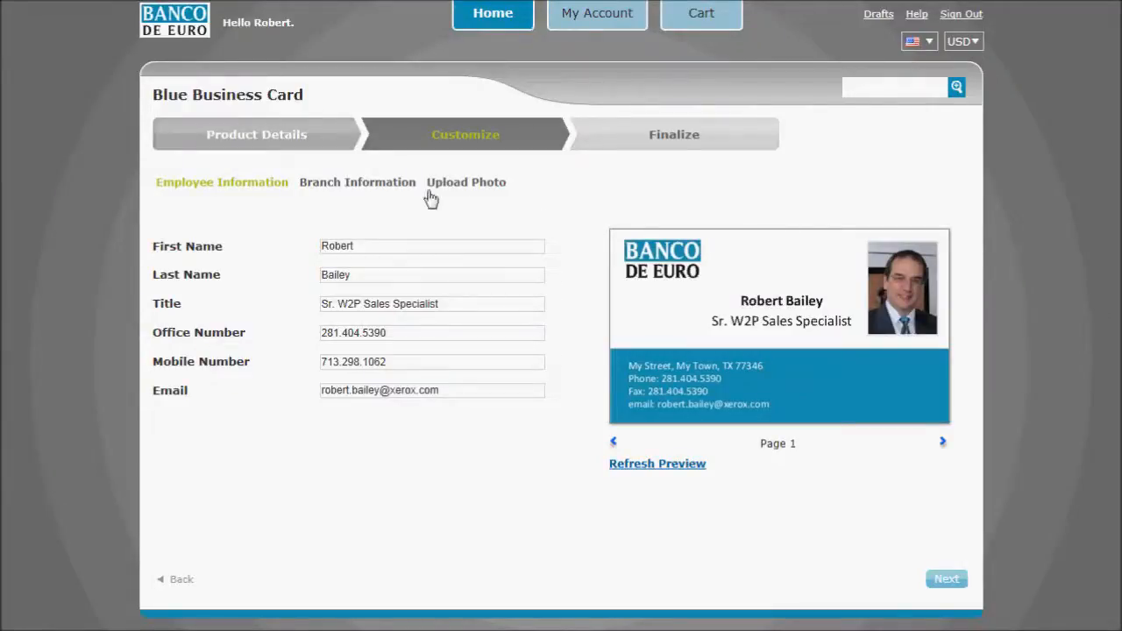
Show the Blue Business Card's Branch Information fields and Upload Photo options with the available rep photos.
click(356, 182)
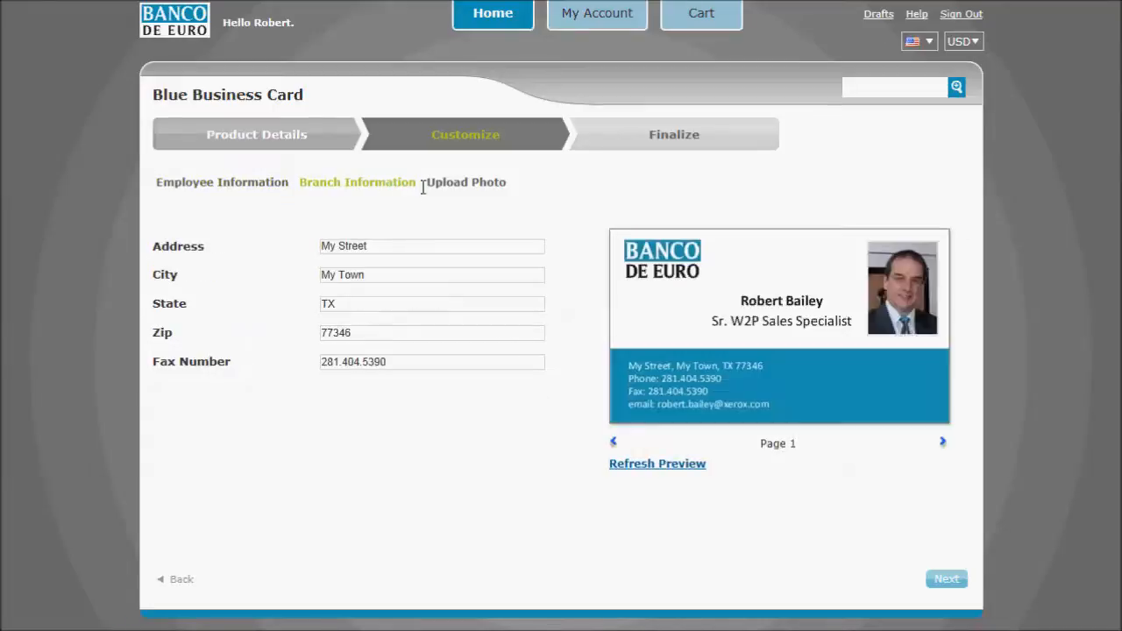
click(466, 181)
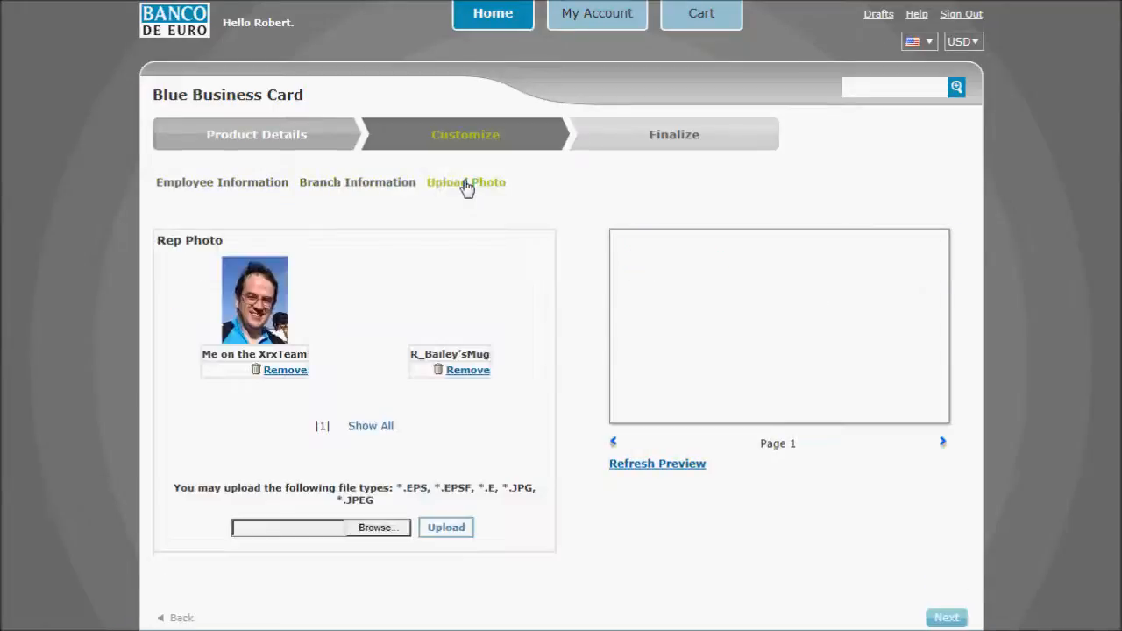
click(450, 299)
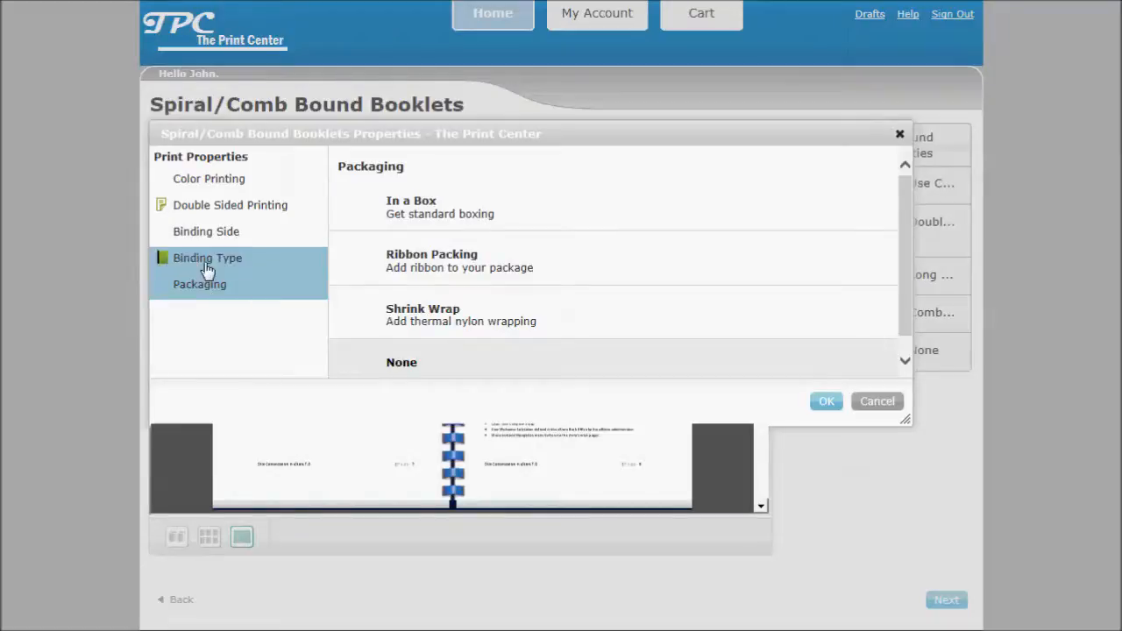
Review the Binding Type choices in the Spiral/Comb Bound Booklets Properties dialog.
click(208, 257)
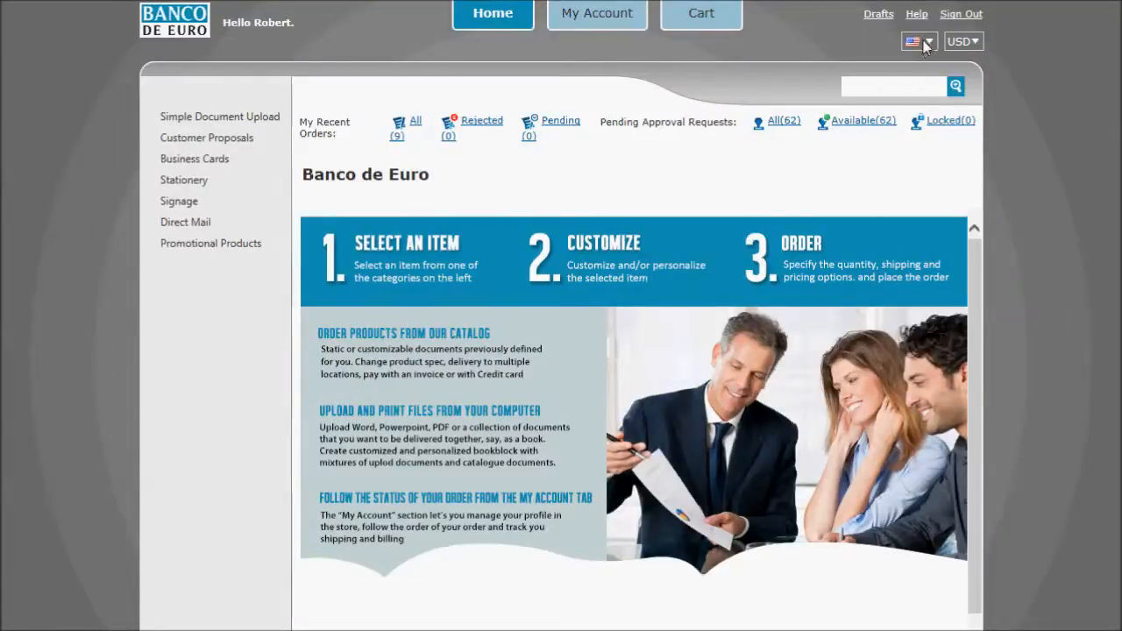
Switch the storefront language, then list the Saturday Sale Postcard Ver3.0 under Direct Mailing in the mobile preview.
click(919, 40)
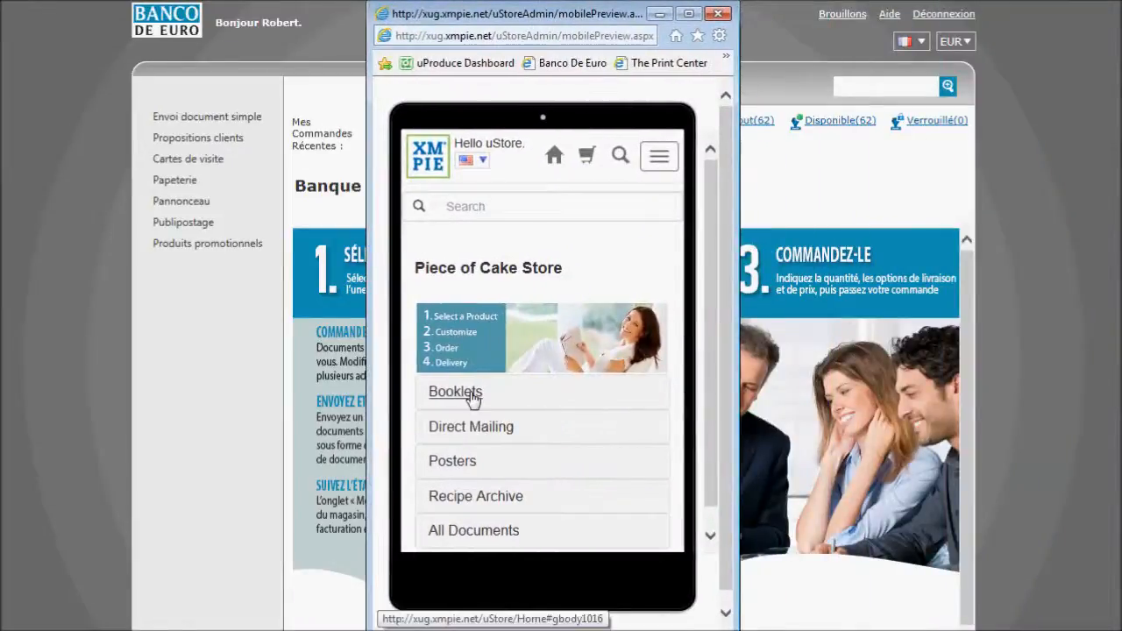
click(470, 427)
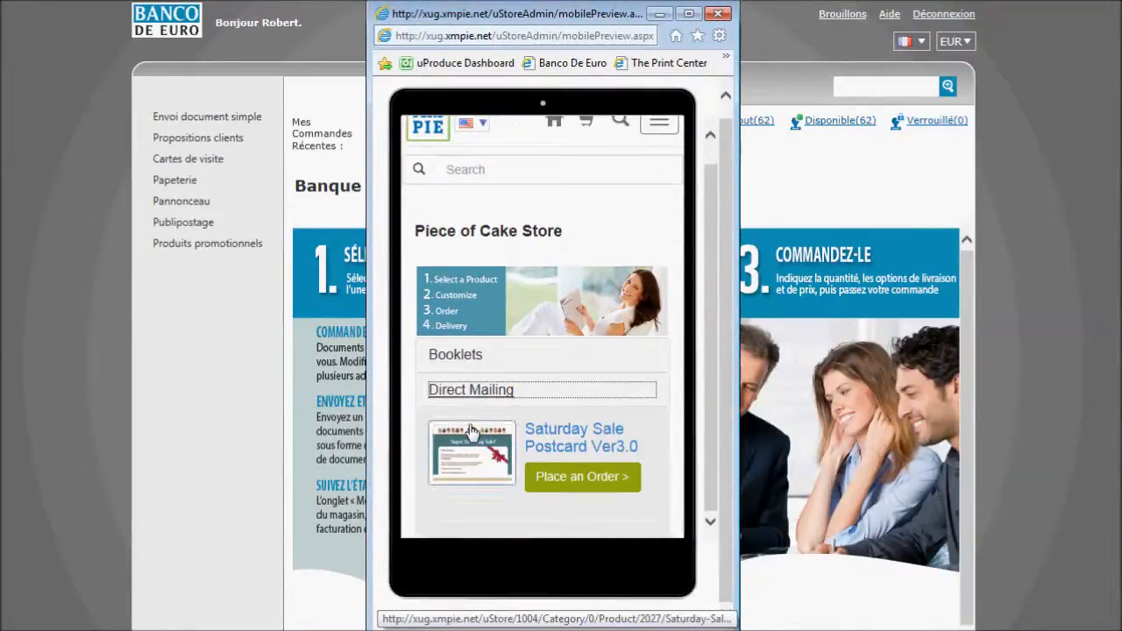
scroll(down, 3)
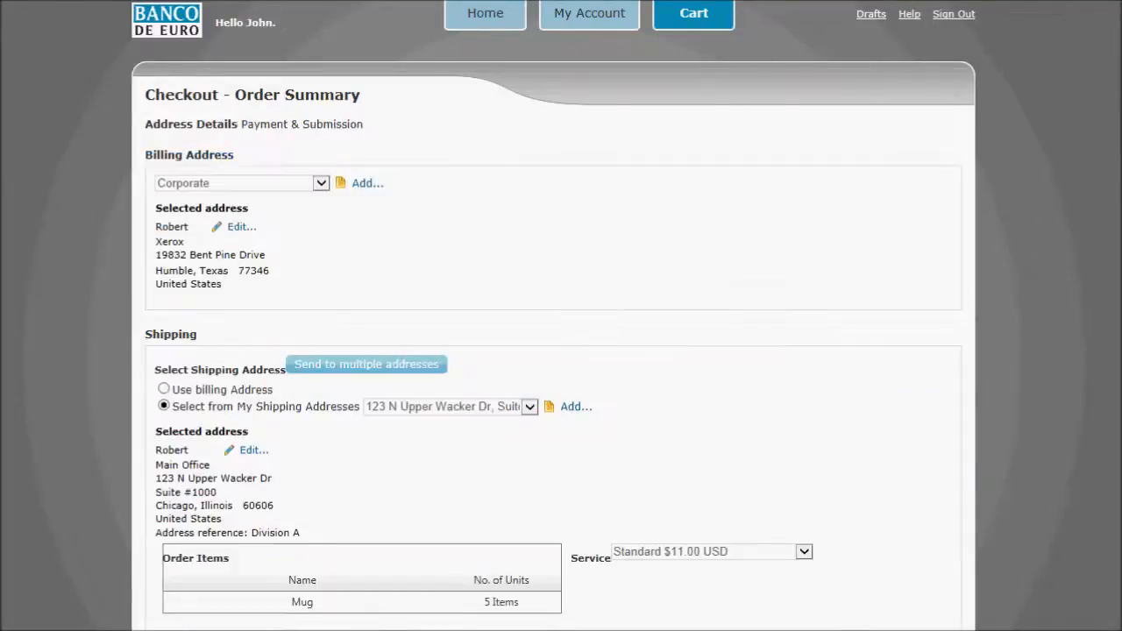
mouse_move(447, 411)
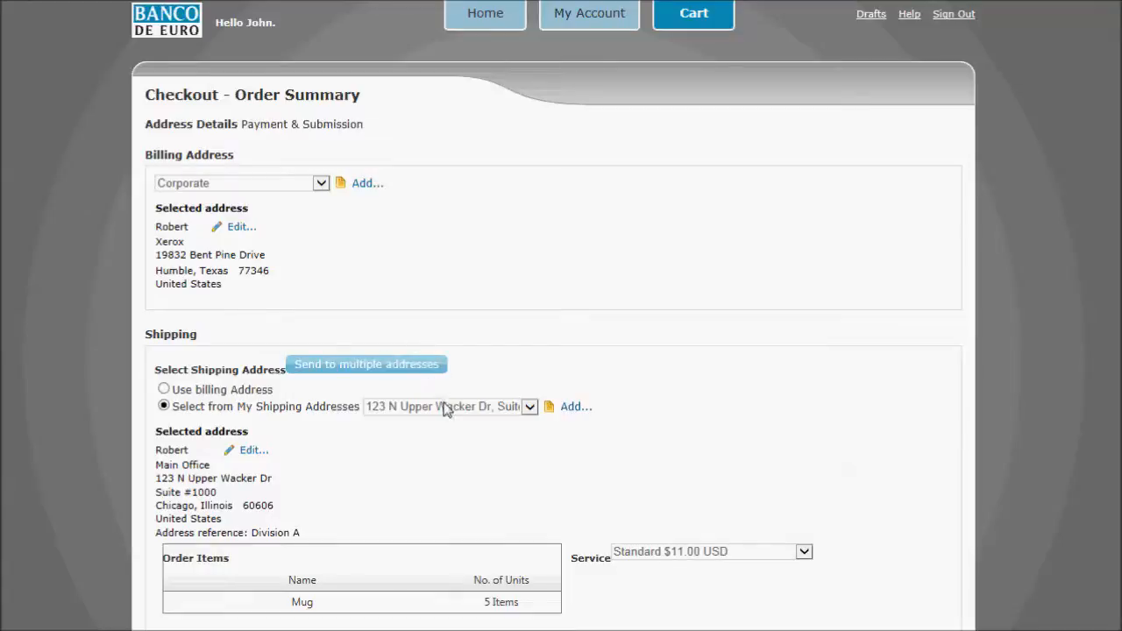
Keep the Chicago shipping address, choose Send to multiple addresses and continue to Payment & Submission with Cost Center.
click(528, 406)
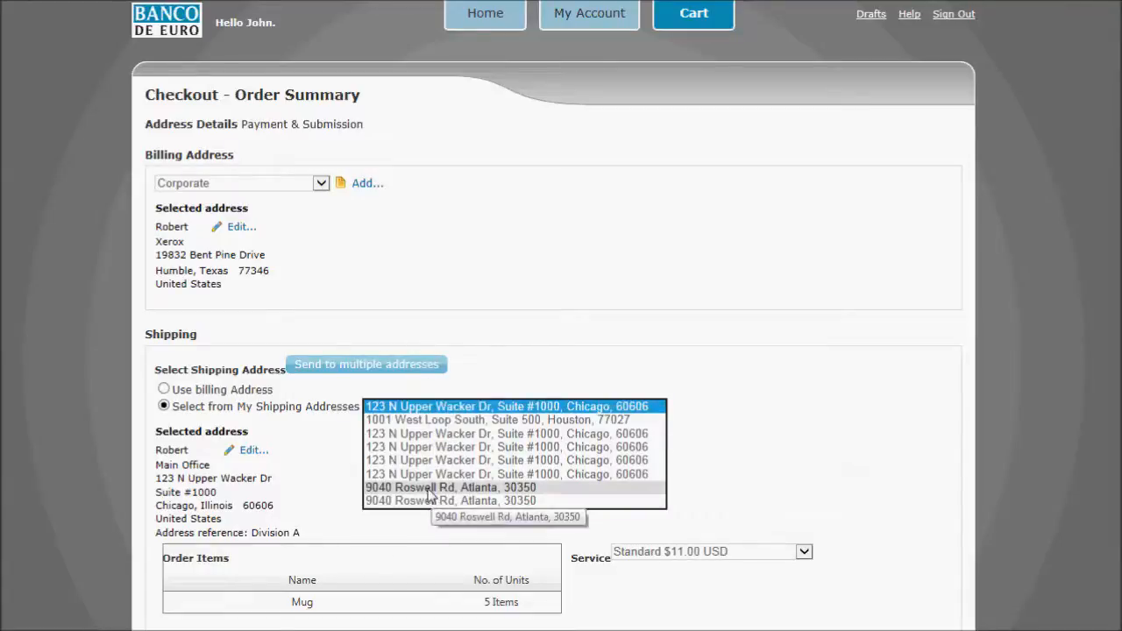
click(519, 406)
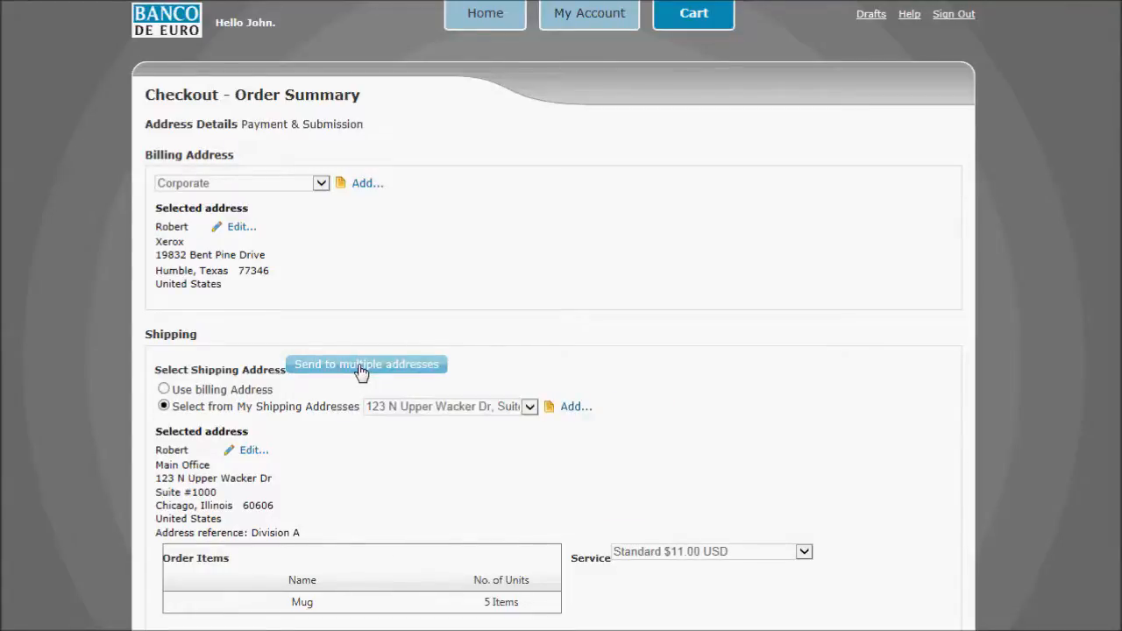
click(366, 364)
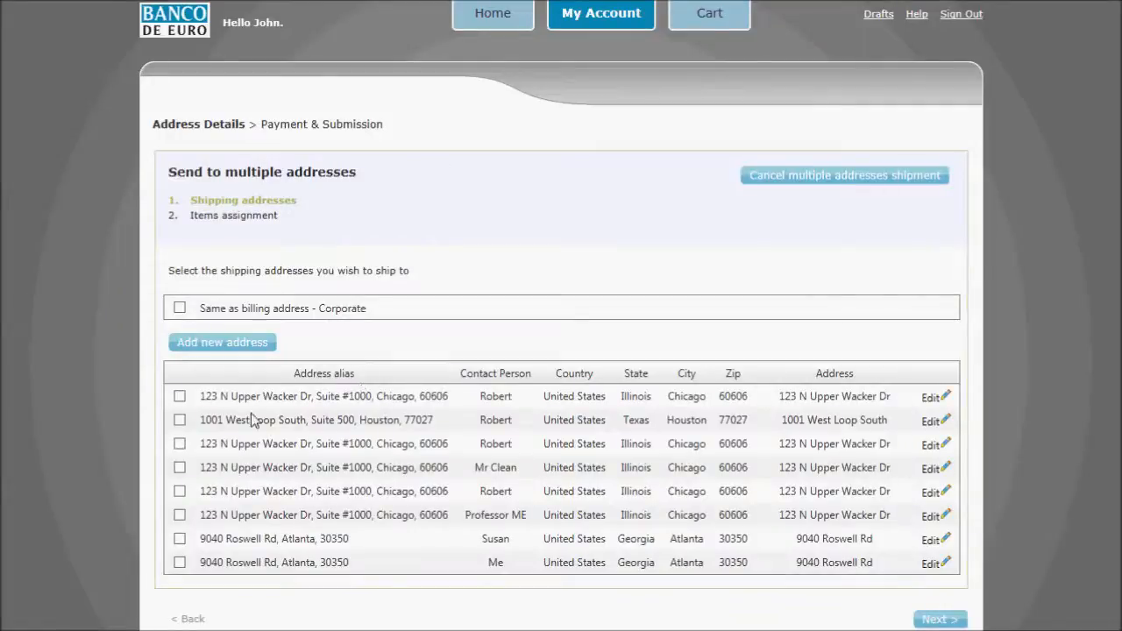
click(179, 491)
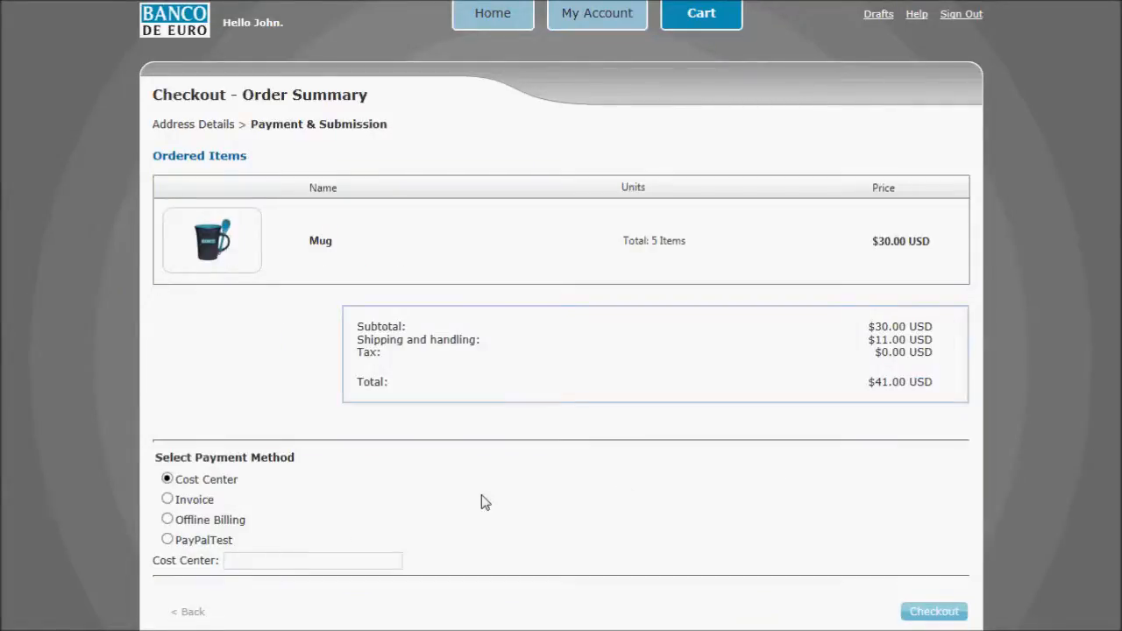
mouse_move(168, 555)
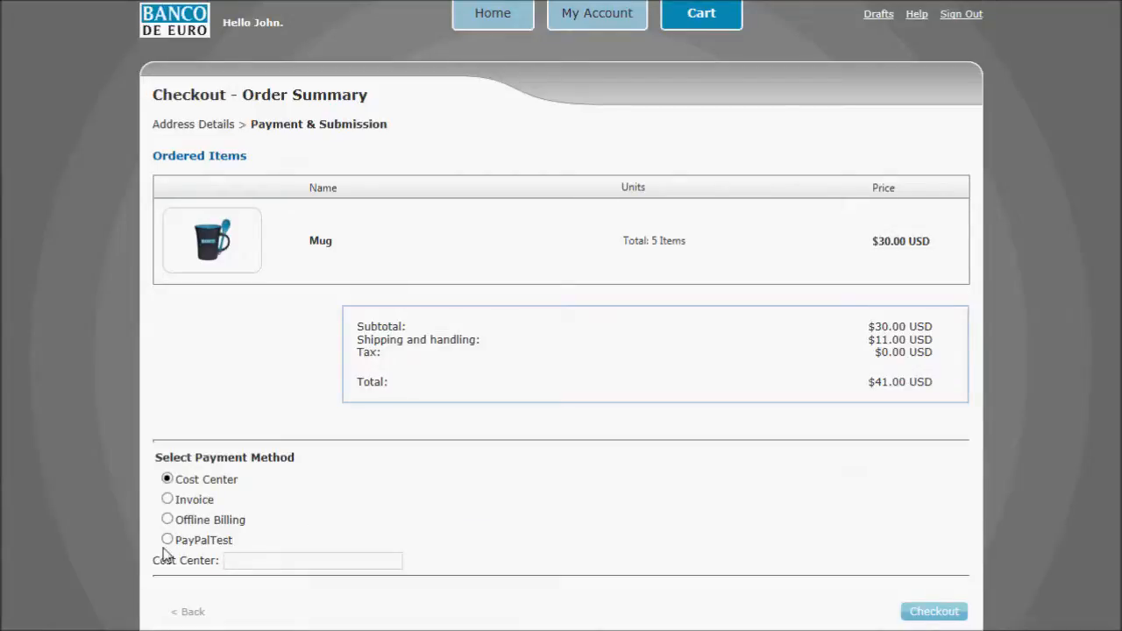
click(164, 540)
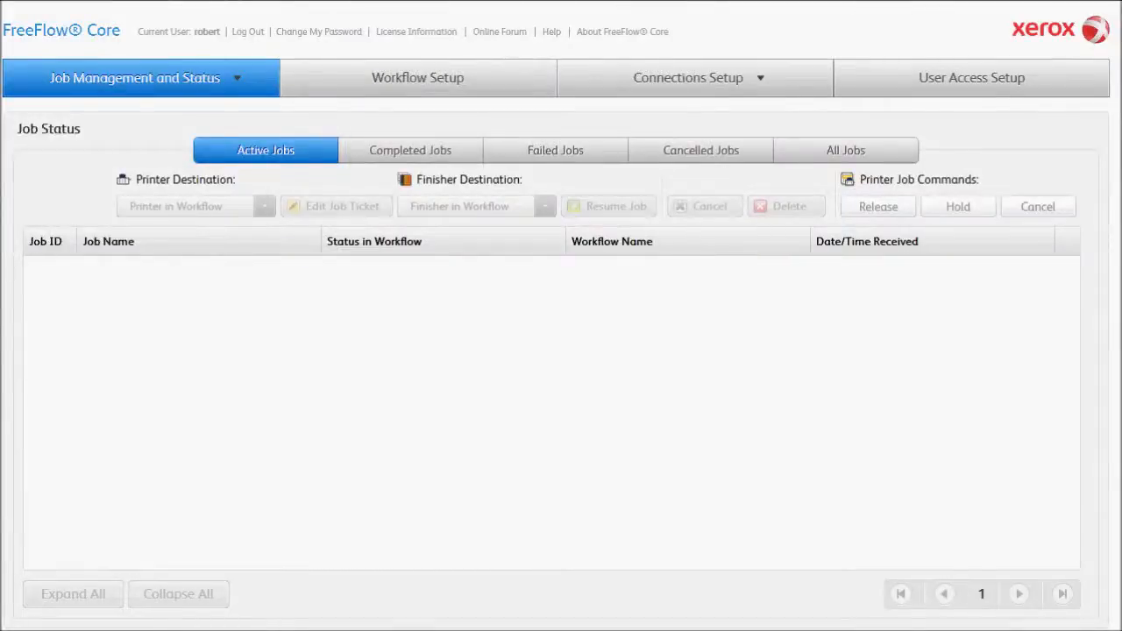
mouse_move(775, 397)
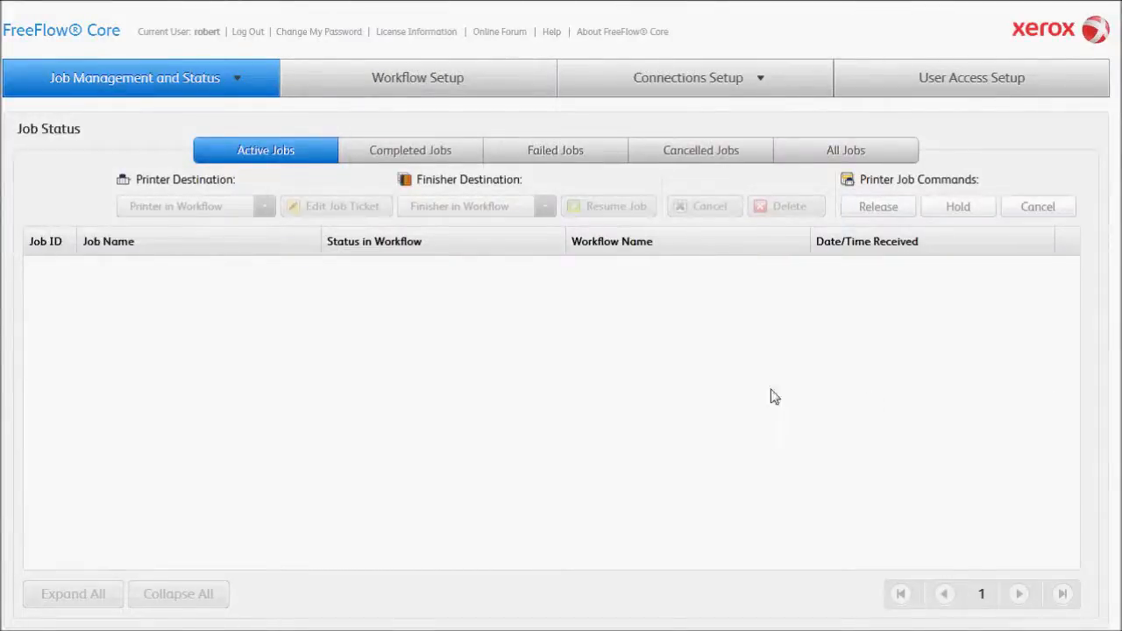
Show the ColorPress 1000 workflow definition in Workflow Setup.
click(415, 77)
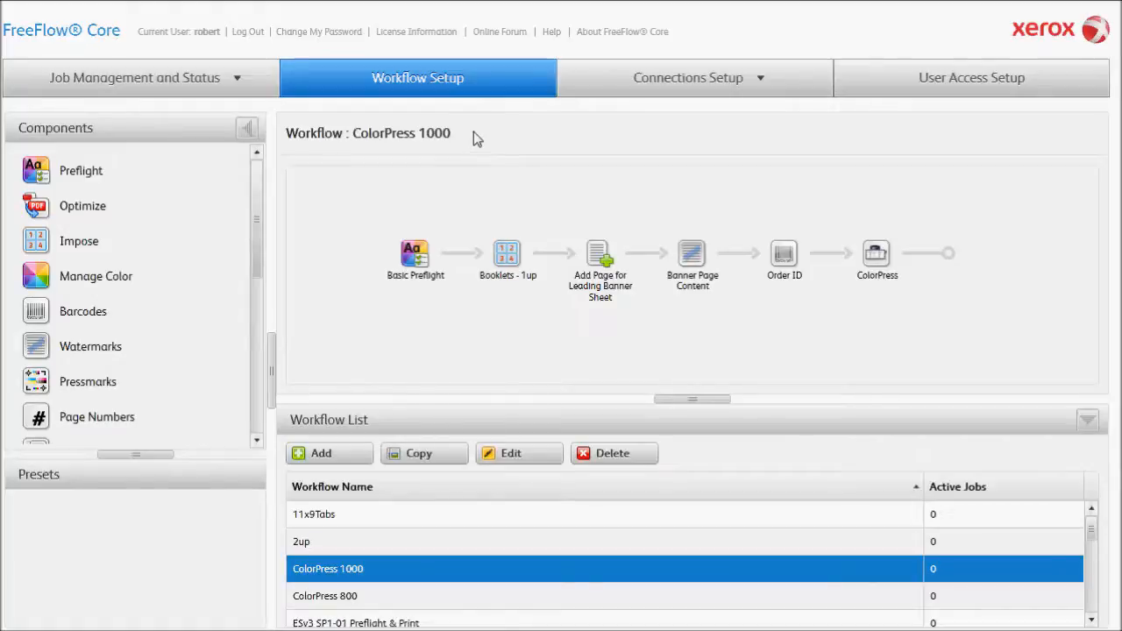
mouse_move(964, 279)
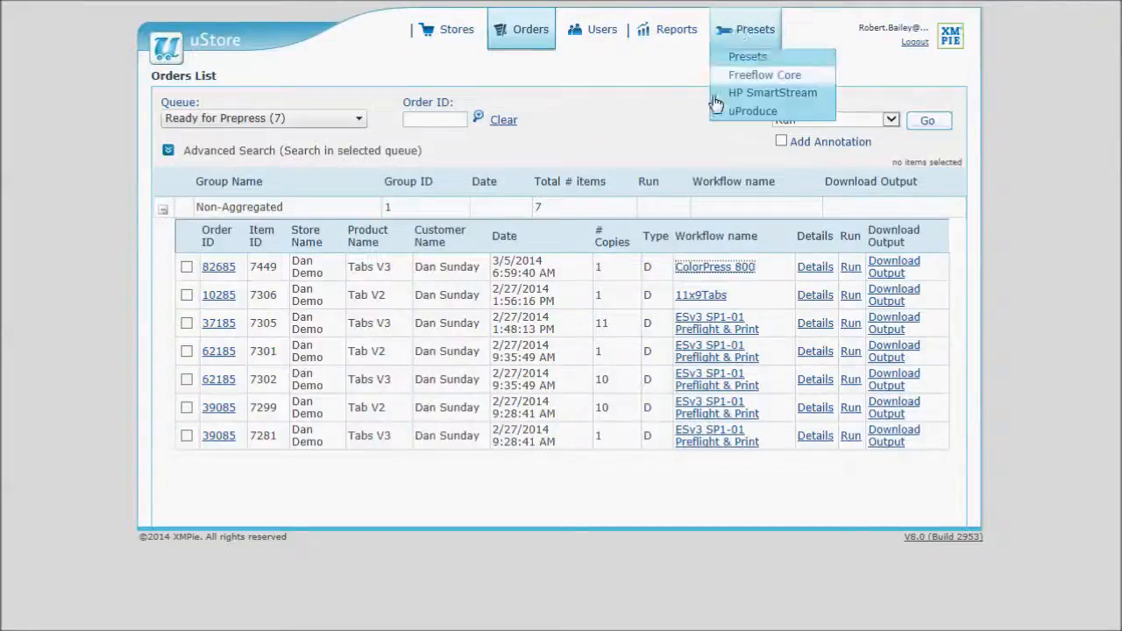
Enable the FreeFlow Core ColorPress 1000 prepress workflow and view order 86126's booklet item details.
click(763, 75)
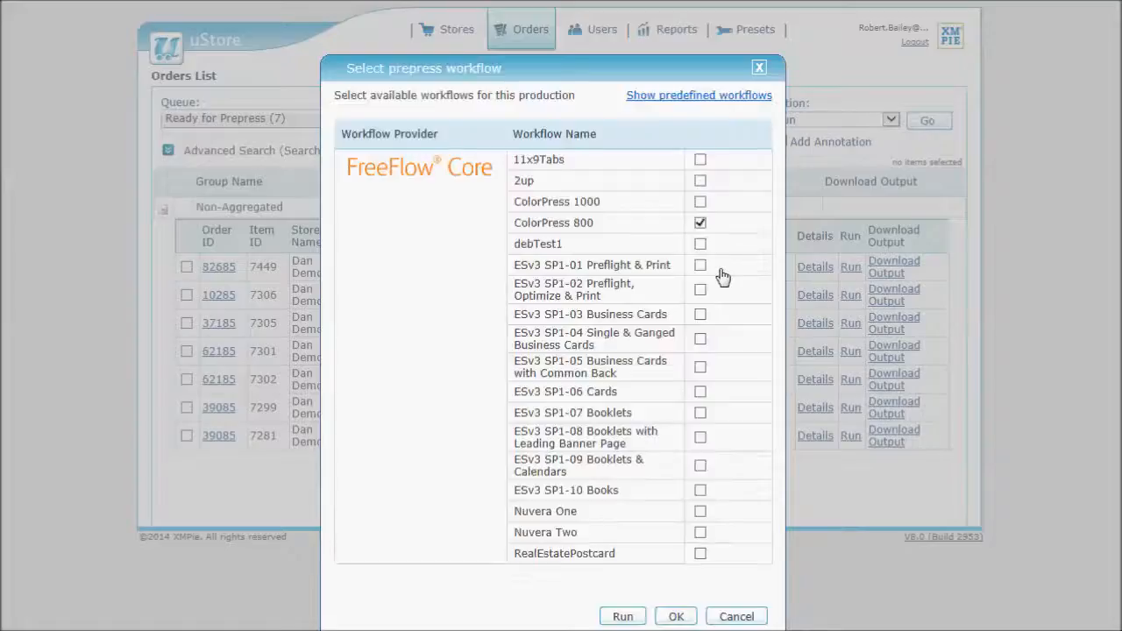
click(700, 201)
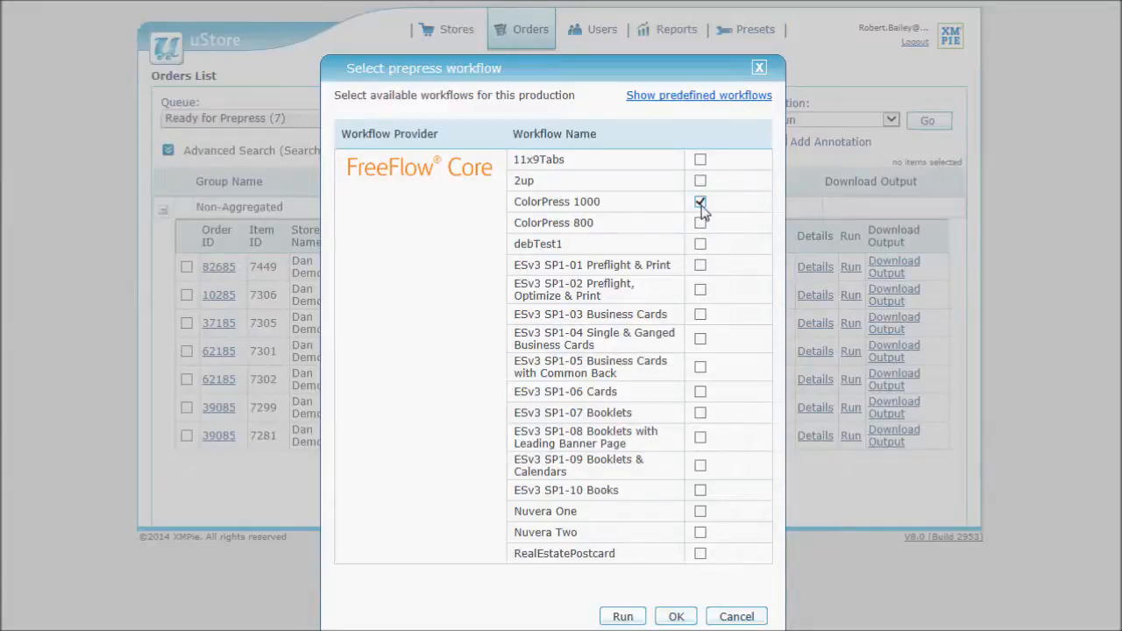
click(700, 265)
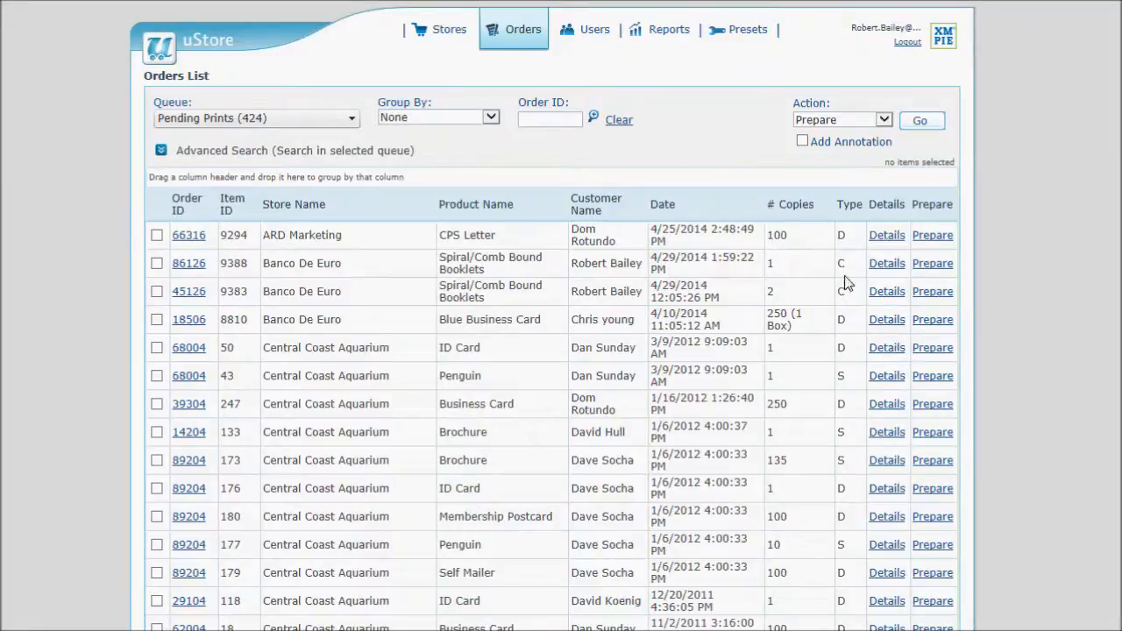
click(886, 263)
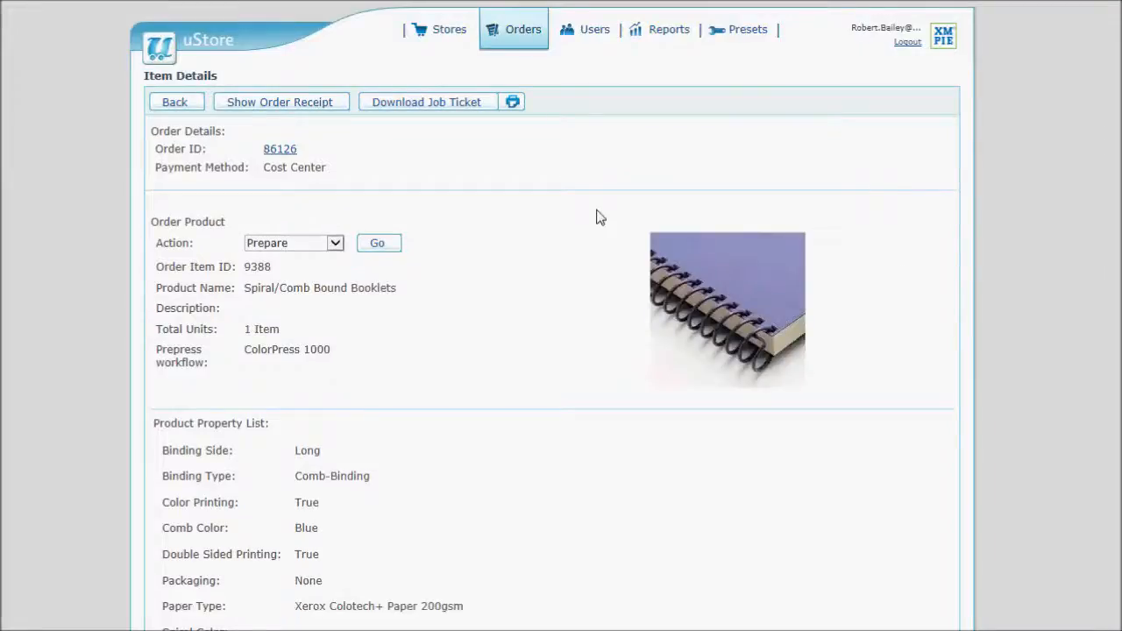
mouse_move(482, 261)
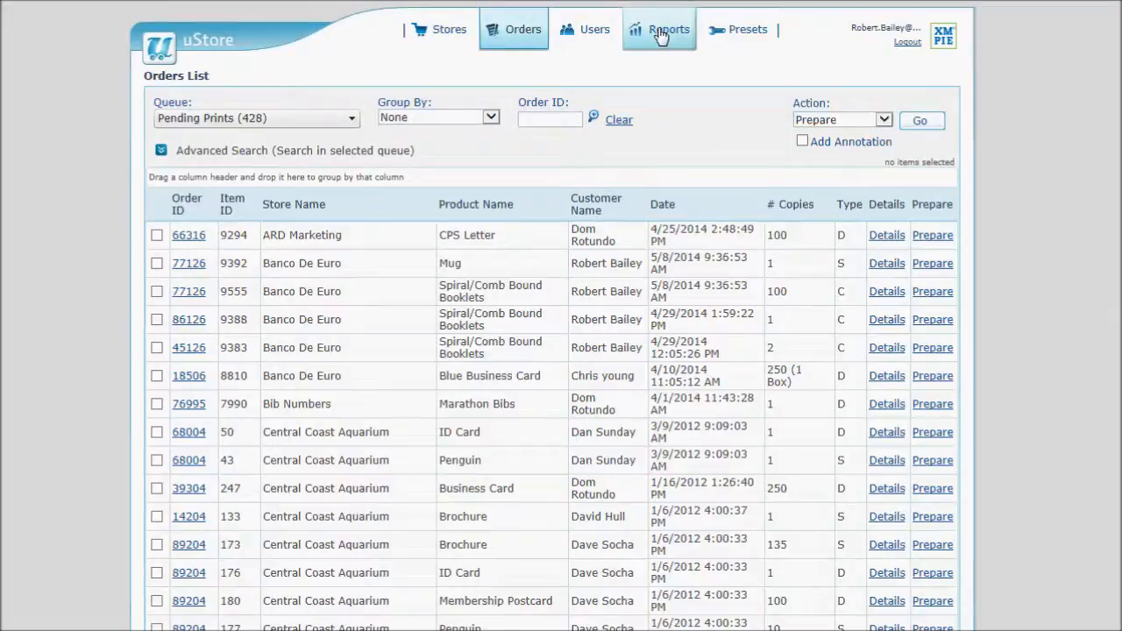
Generate the Order Profit Margins report and download it to open in Excel.
click(668, 29)
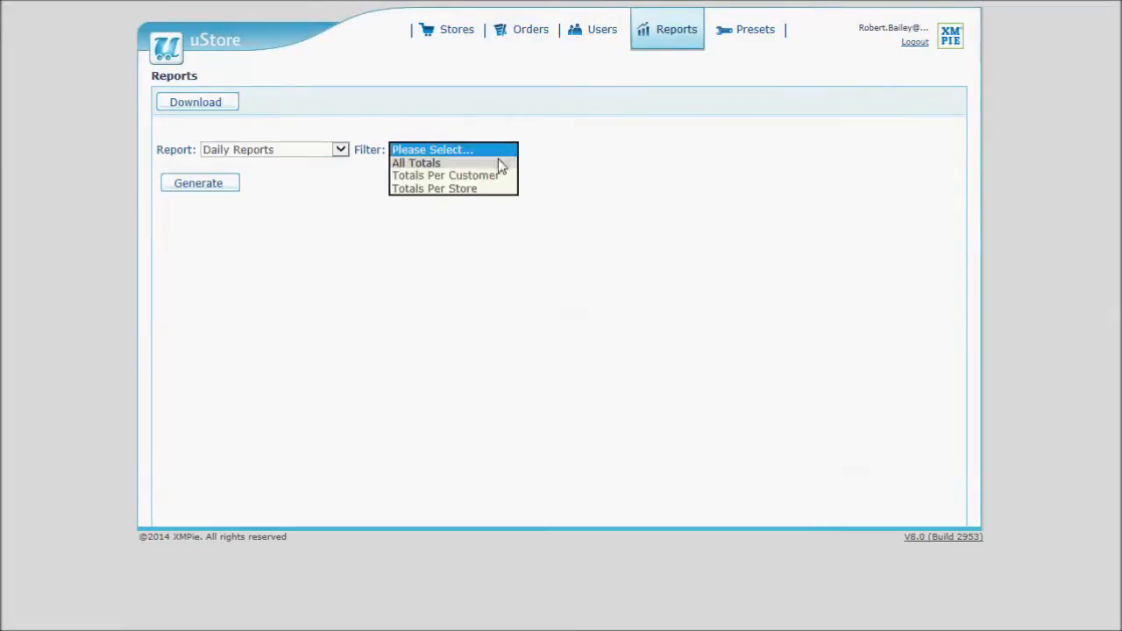
click(431, 189)
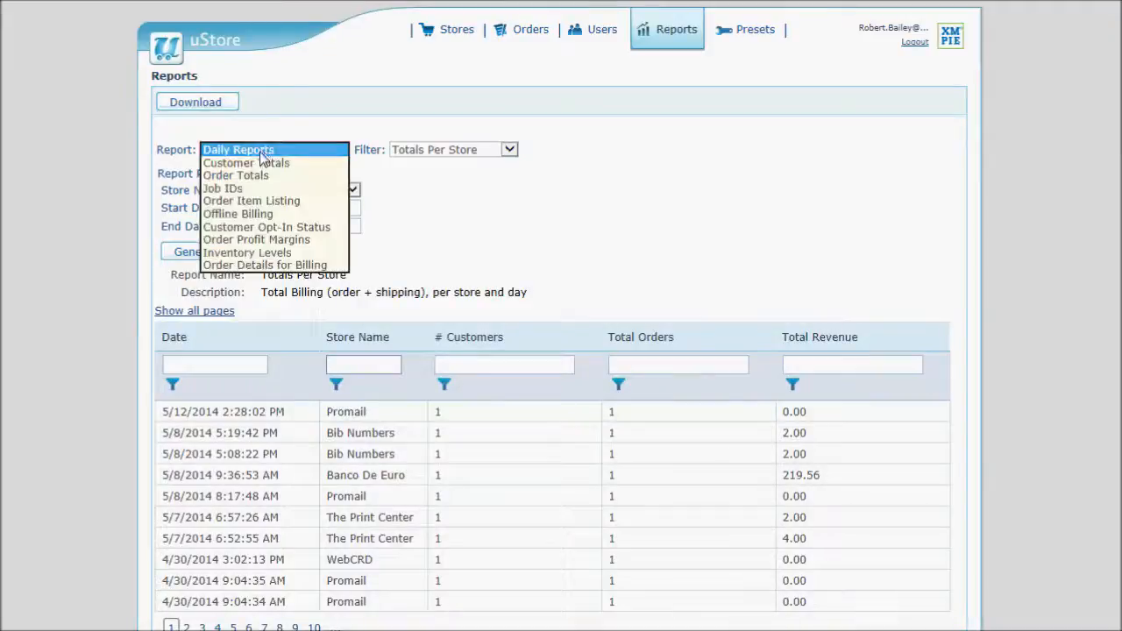
mouse_move(295, 219)
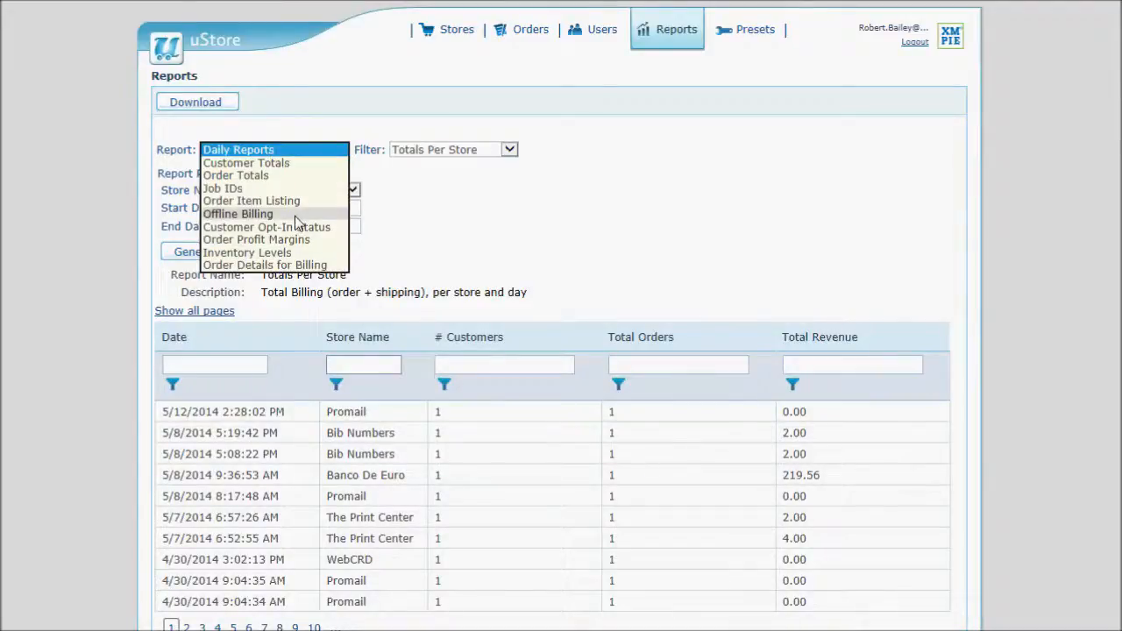
click(256, 239)
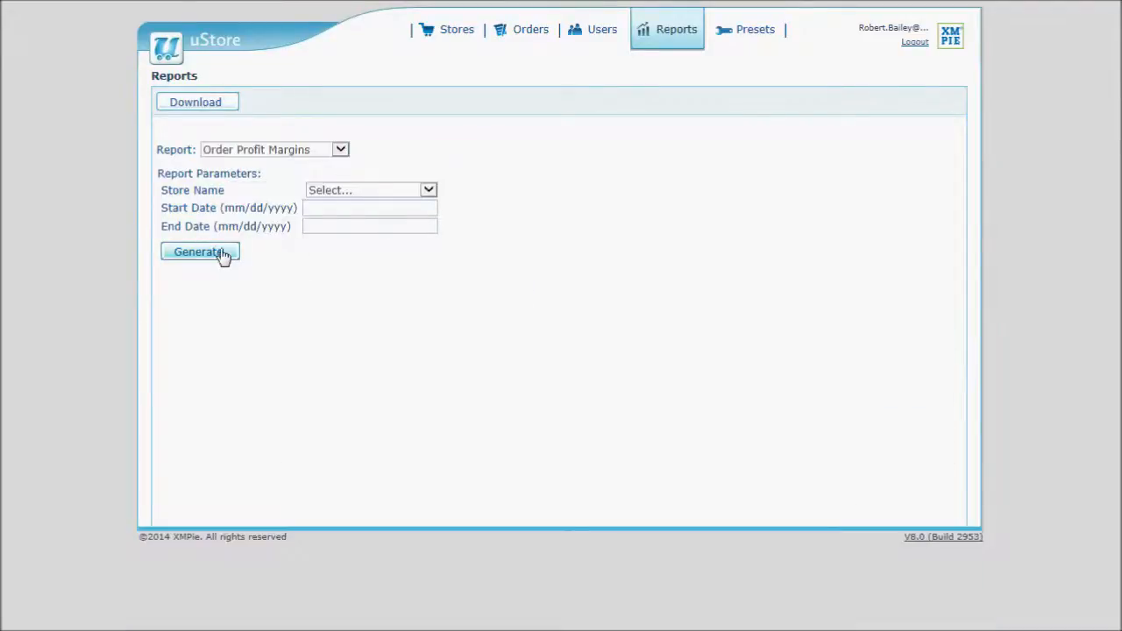
click(199, 252)
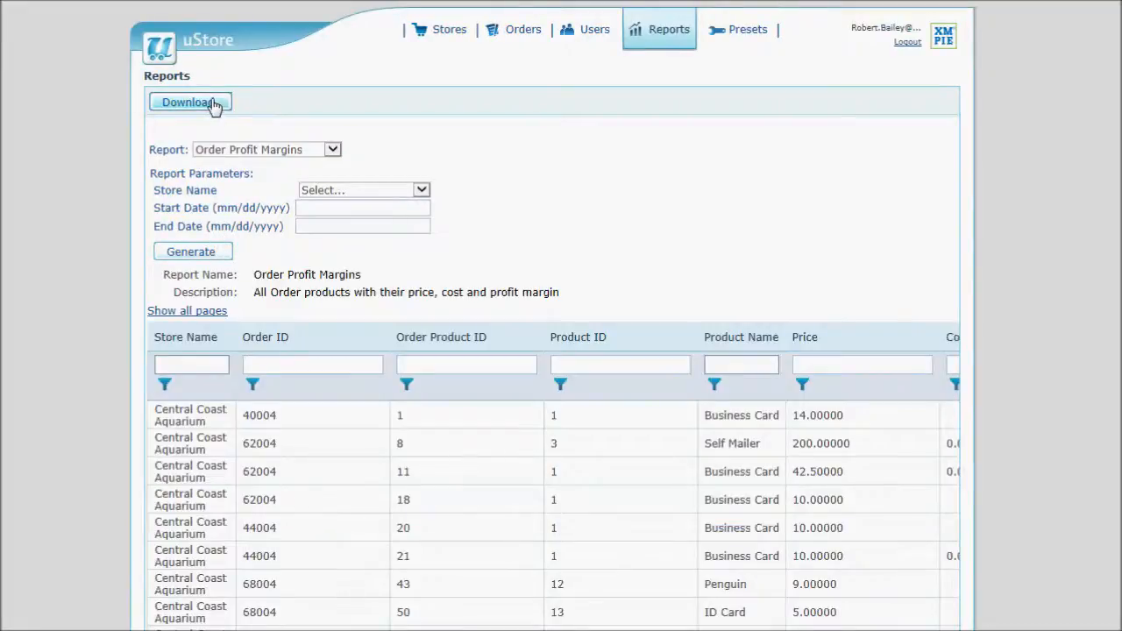
click(188, 101)
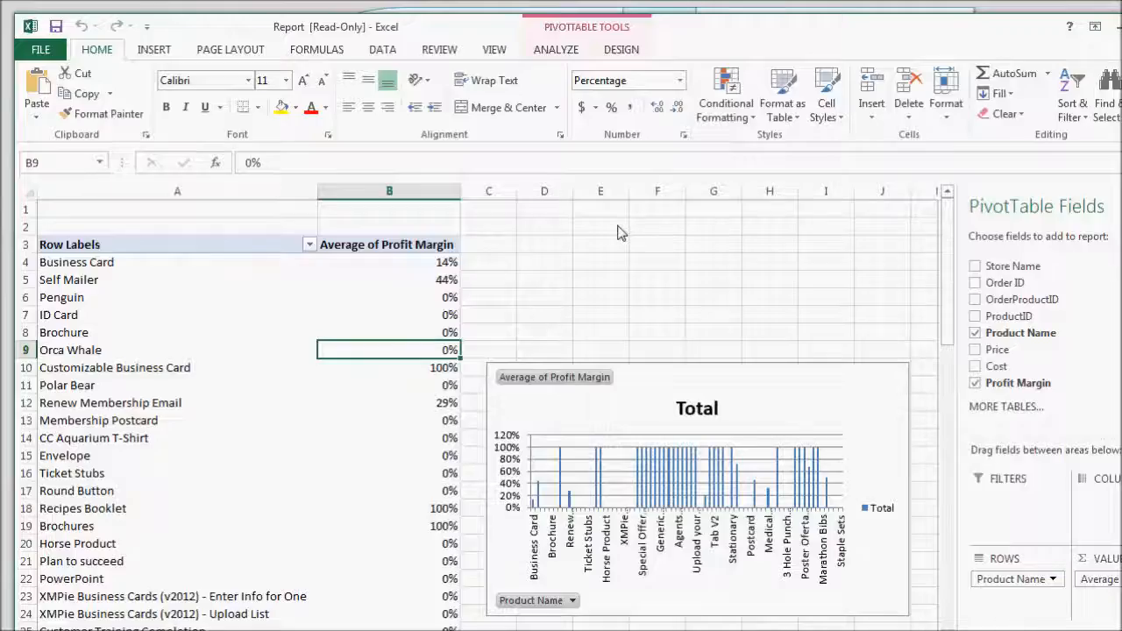